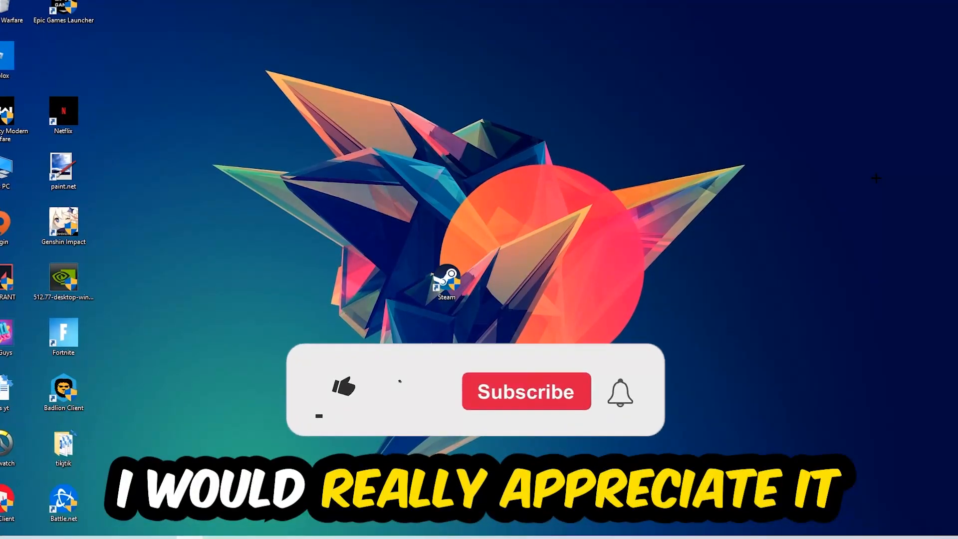
- Open the taskbar context menu showing the Task Manager entry
{"action": "left_click", "coordinate": [343, 388]}
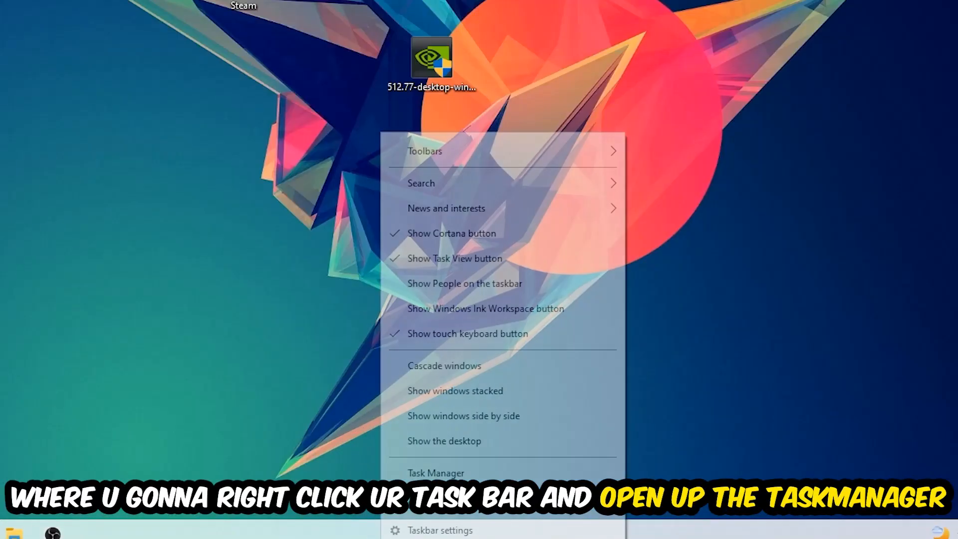
- Launch Task Manager and end a resource-heavy process
{"action": "left_click", "coordinate": [436, 473]}
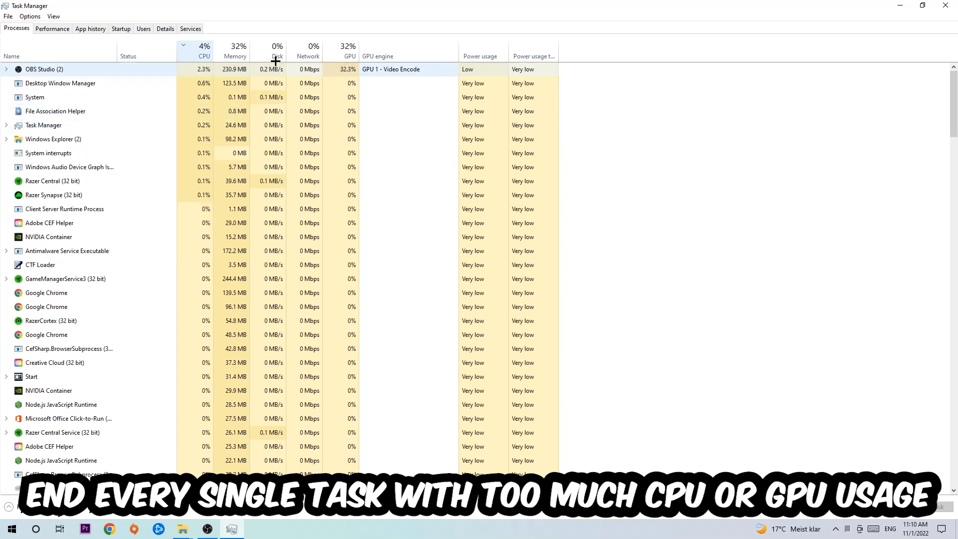
{"action": "left_click", "coordinate": [348, 55]}
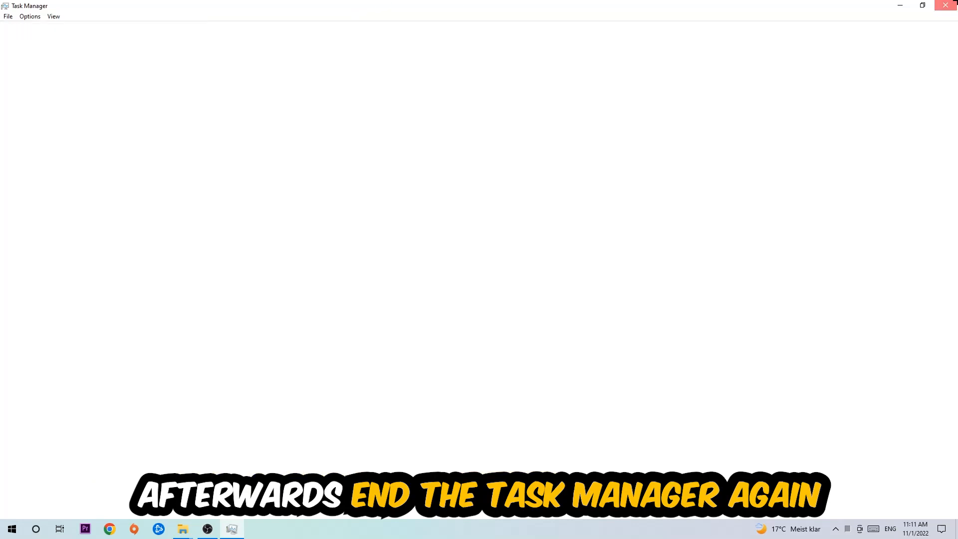
- Close Task Manager and open Windows Settings from the Start menu
{"action": "left_click", "coordinate": [944, 5]}
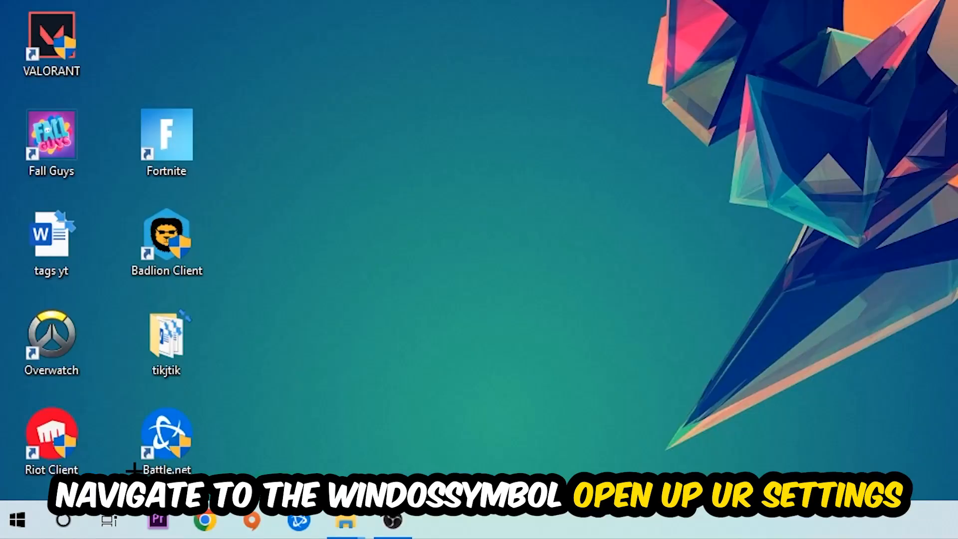
{"action": "left_click", "coordinate": [16, 520]}
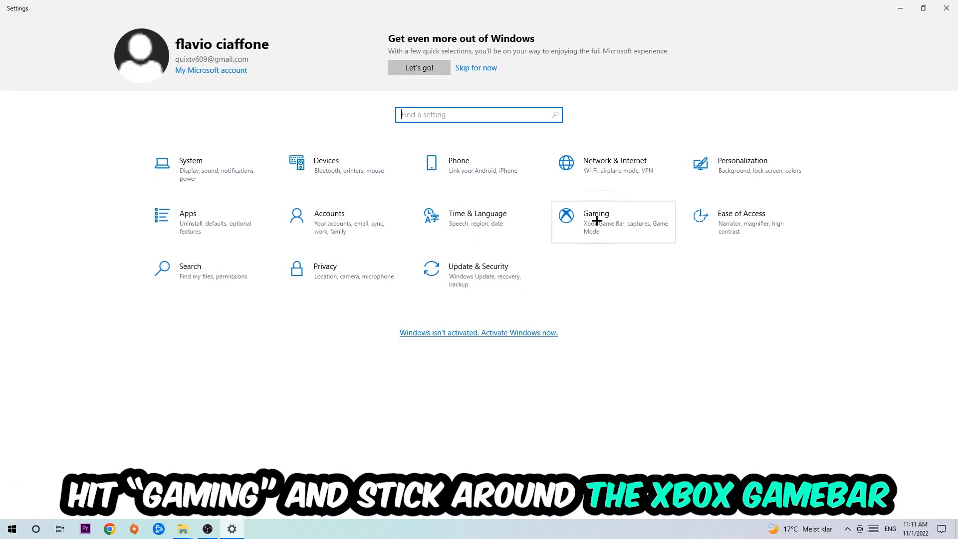
- Turn off Xbox Game Bar under Gaming and open Captures to disable background recording
{"action": "left_click", "coordinate": [595, 221]}
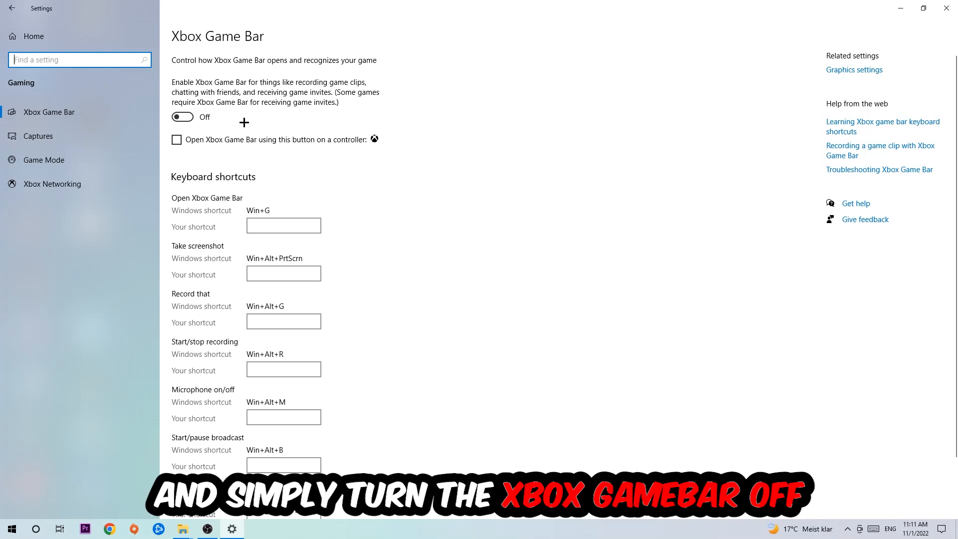
{"action": "left_click", "coordinate": [38, 135]}
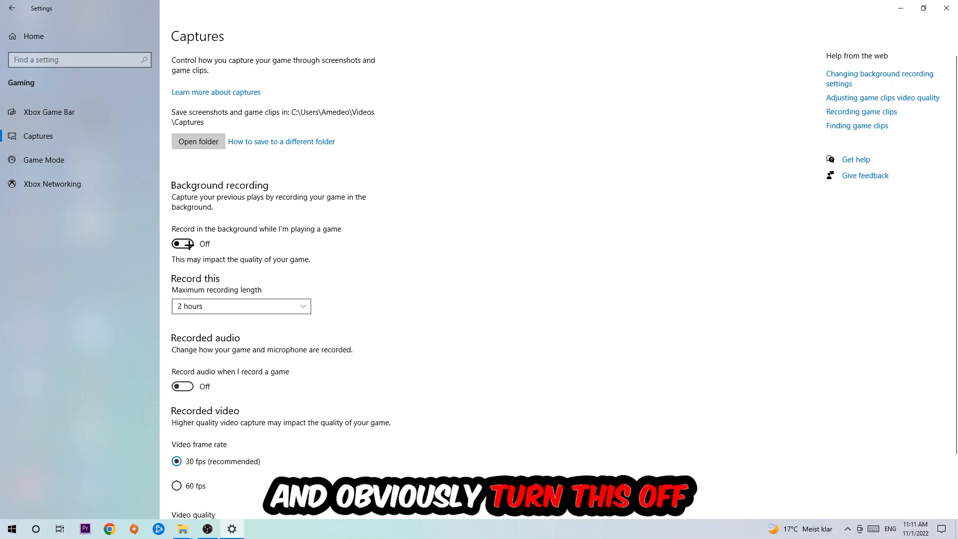
- Keep Game Mode on and check for Windows updates
{"action": "left_click", "coordinate": [44, 159]}
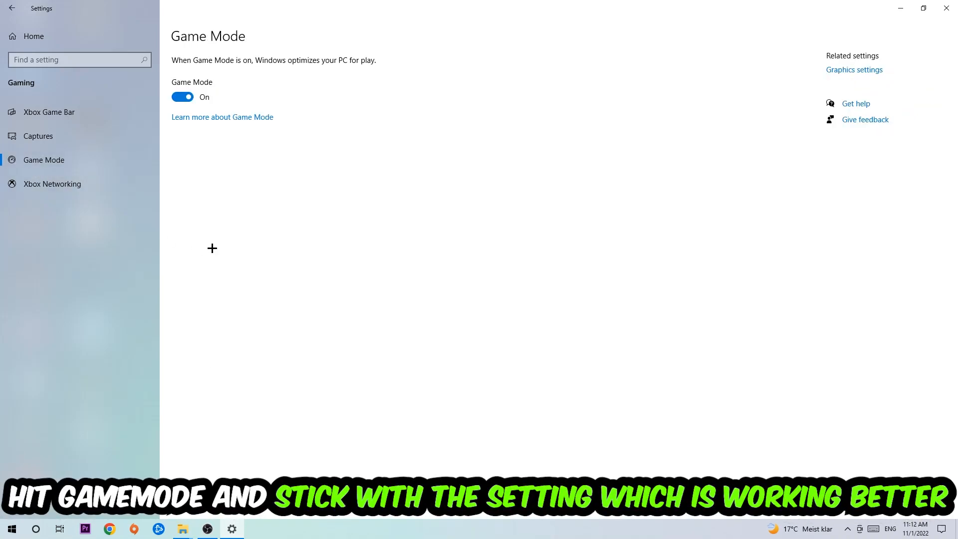
{"action": "mouse_move", "coordinate": [220, 234]}
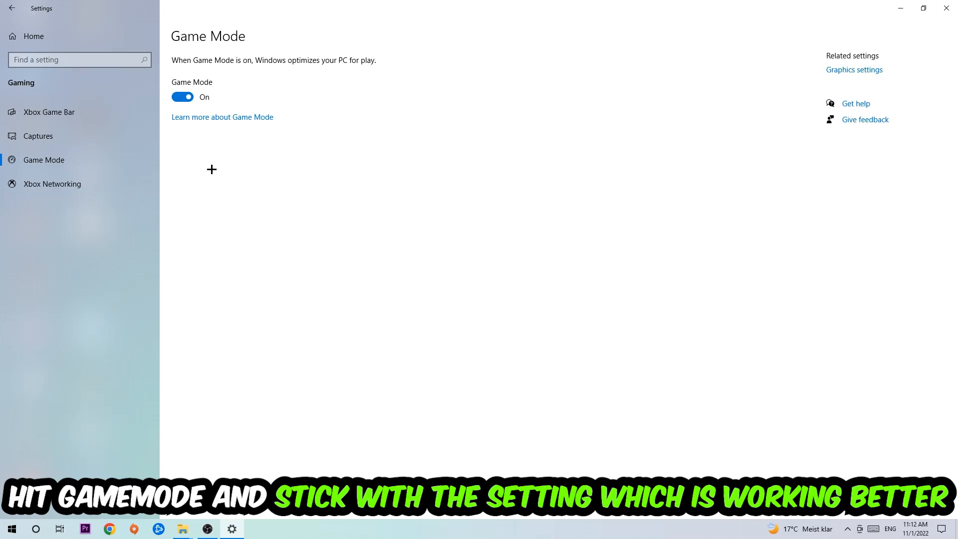
{"action": "mouse_move", "coordinate": [182, 148]}
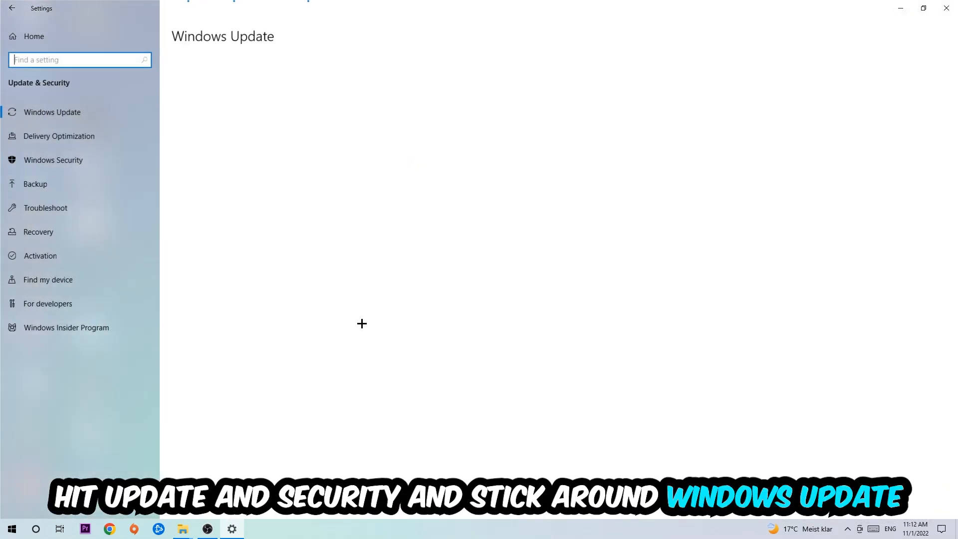
{"action": "left_click", "coordinate": [51, 112]}
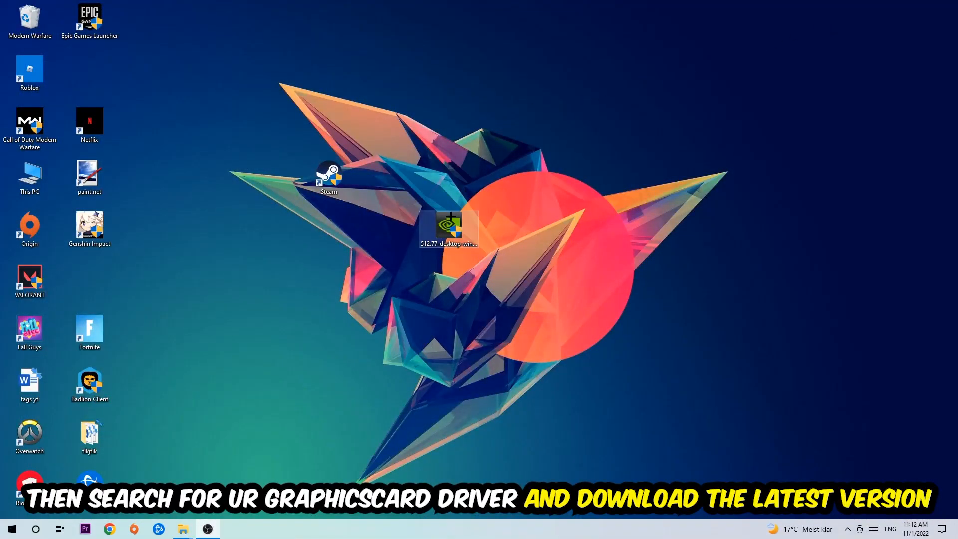
- Move the NVIDIA 512.77 driver installer icon lower on the desktop
{"action": "left_click_drag", "start_coordinate": [449, 226], "coordinate": [449, 277]}
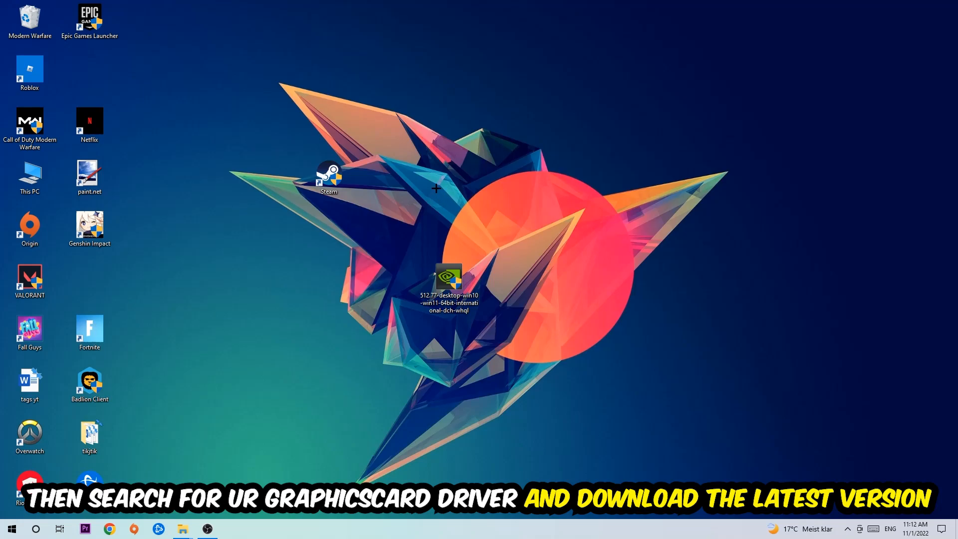
{"action": "mouse_move", "coordinate": [379, 178]}
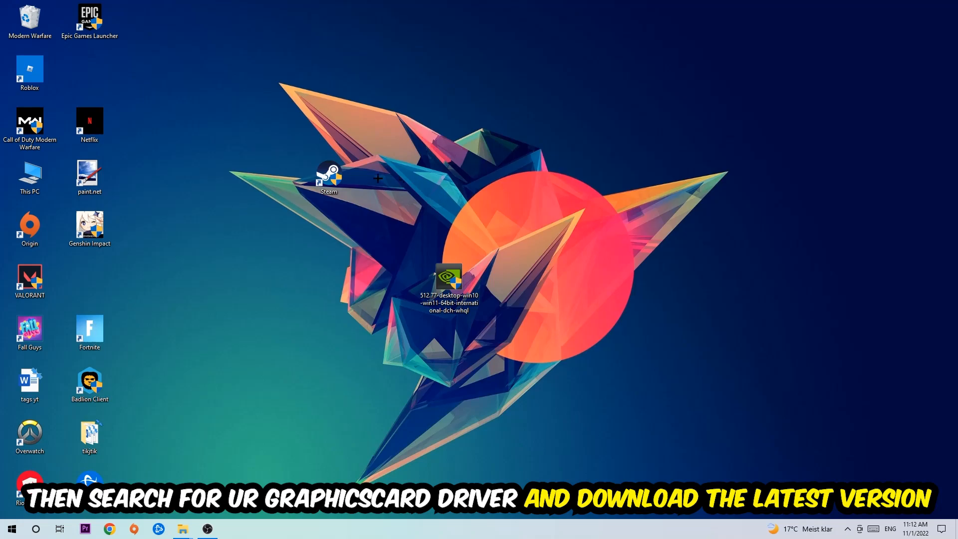